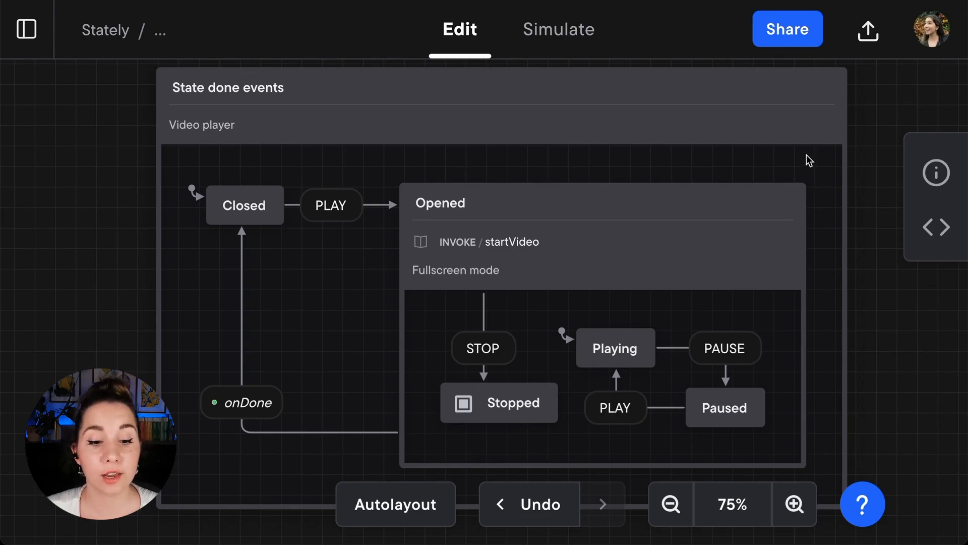
Step: Inspect the existing onDone transition and the Stopped state inside Opened
click(241, 403)
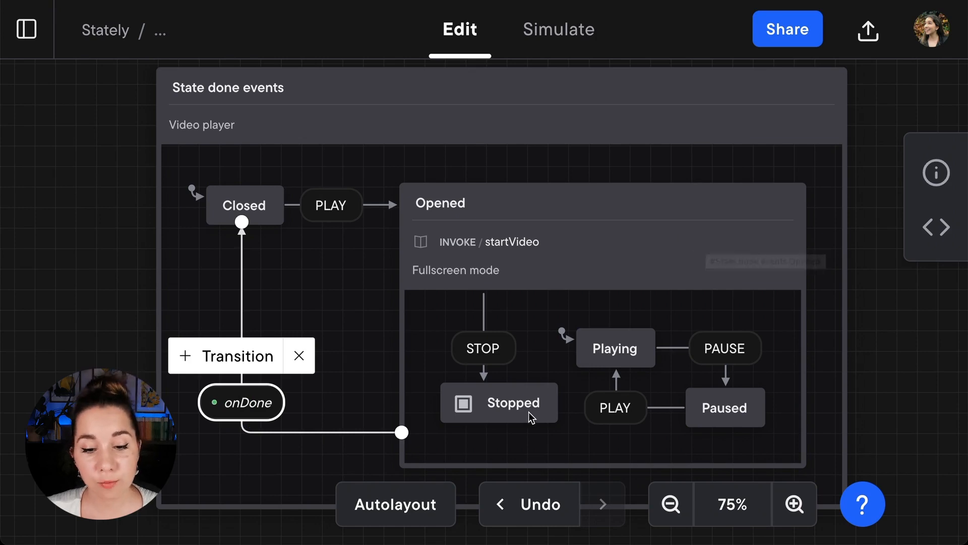
click(499, 402)
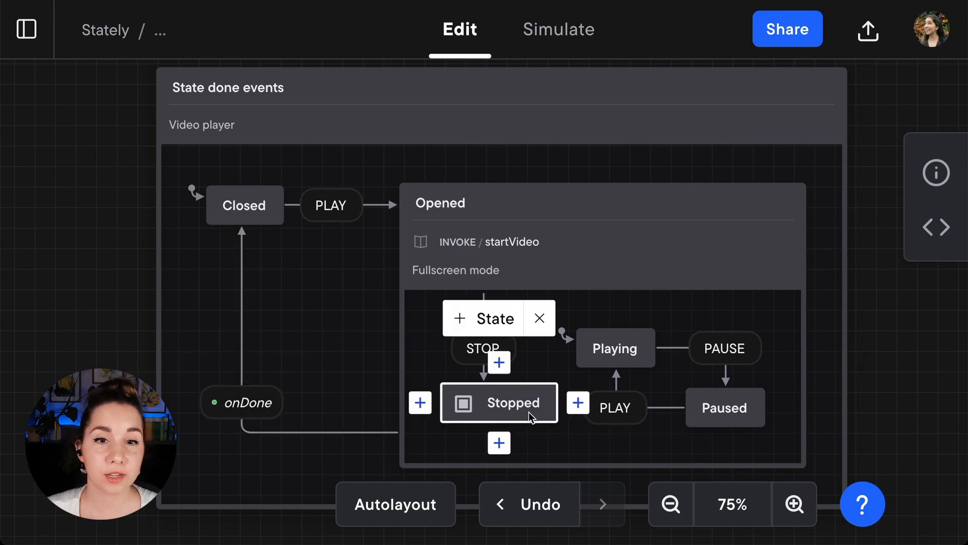
click(507, 213)
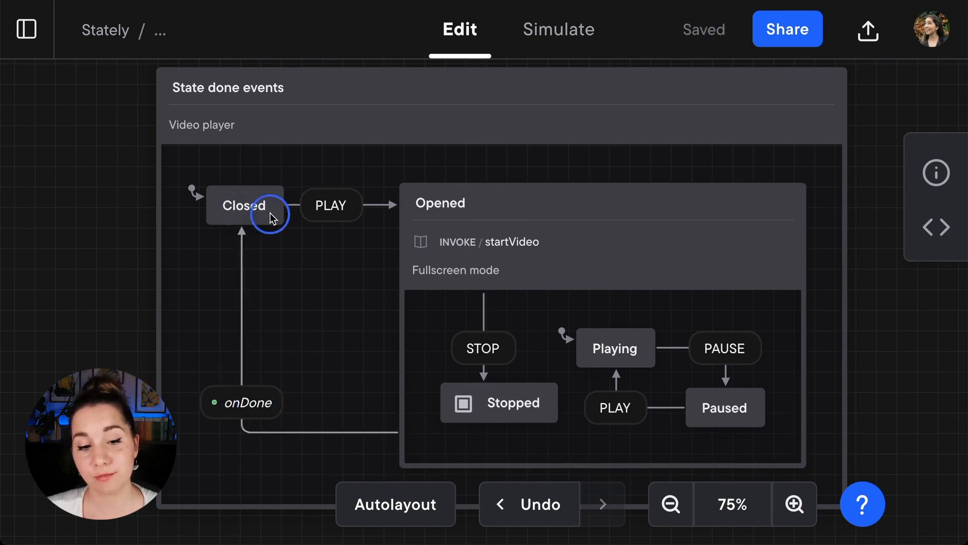
mouse_move(888, 395)
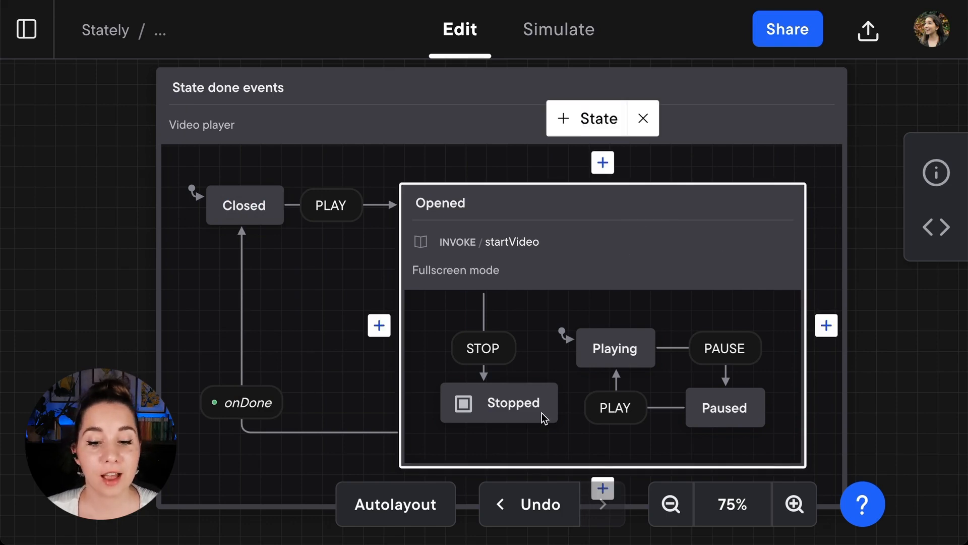
click(500, 402)
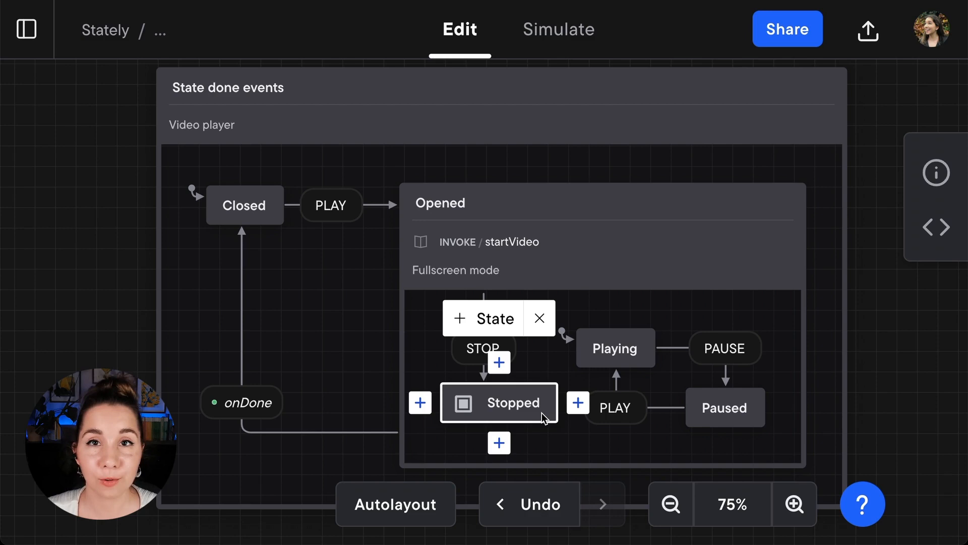
click(334, 410)
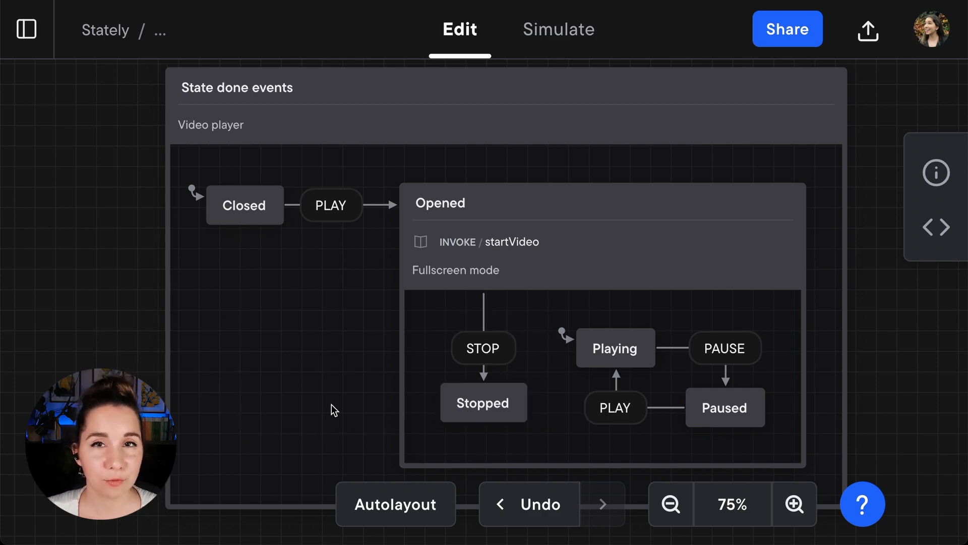
mouse_move(515, 416)
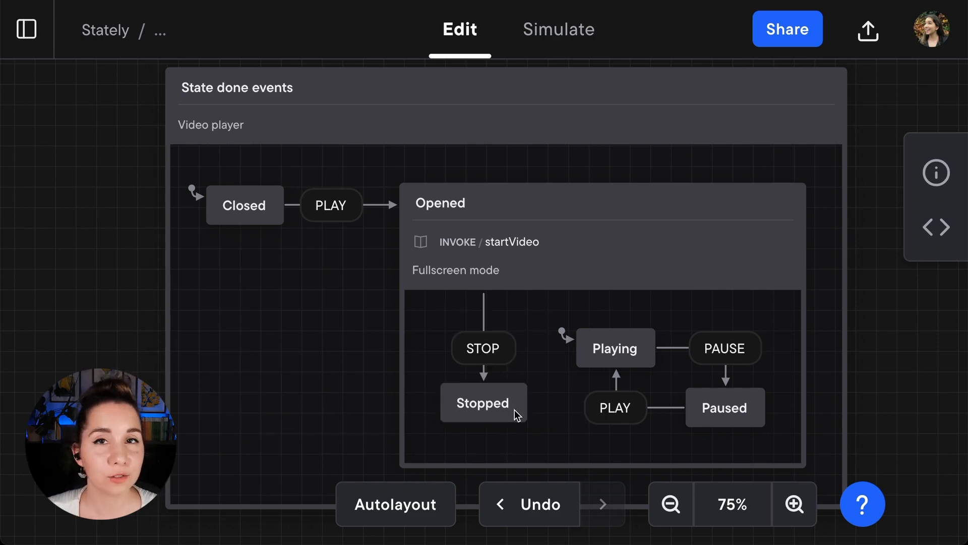
mouse_move(517, 416)
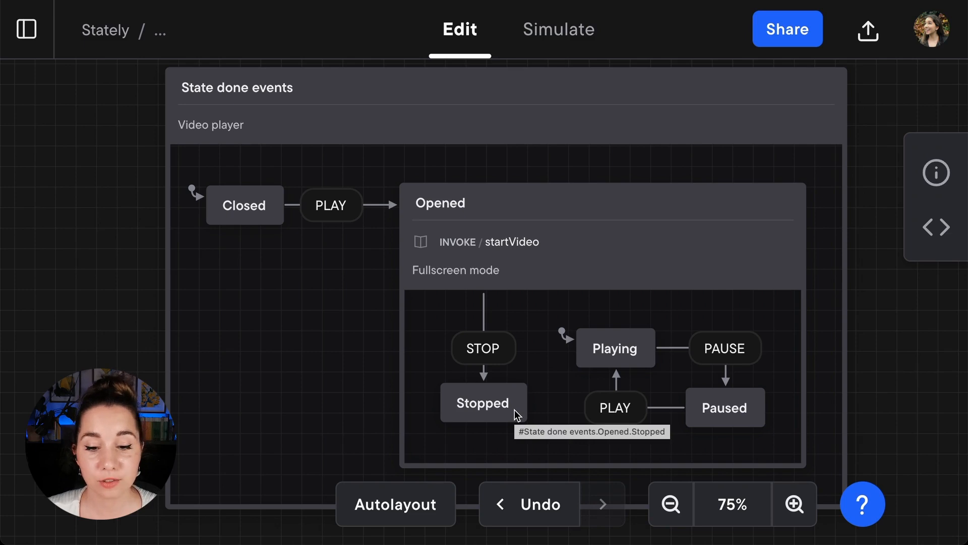
Step: Change the Stopped state's type to Final from its context menu
right_click(483, 403)
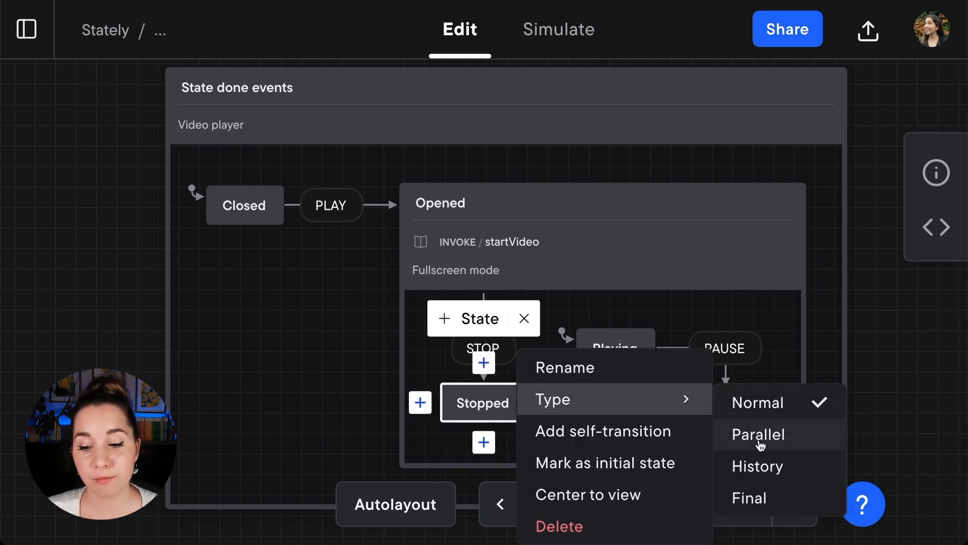
mouse_move(750, 498)
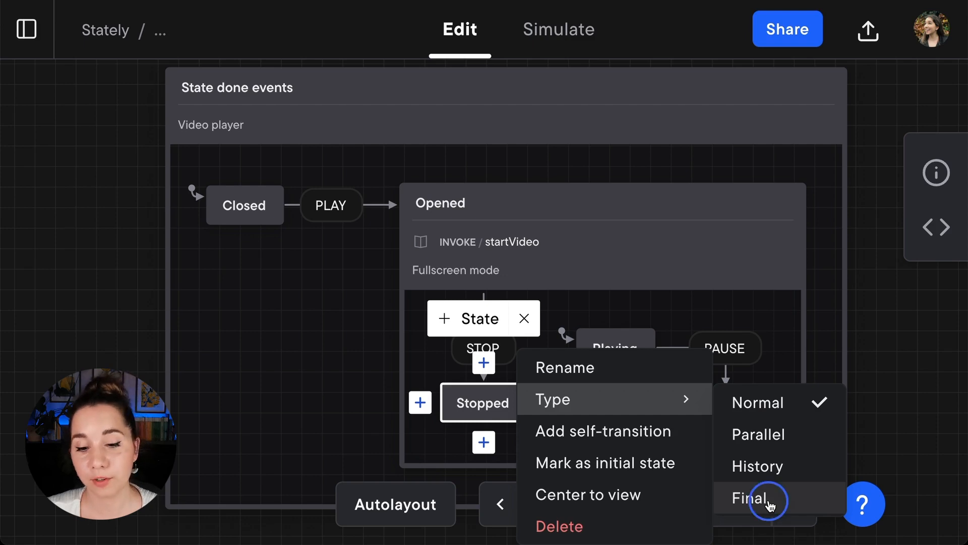
click(750, 498)
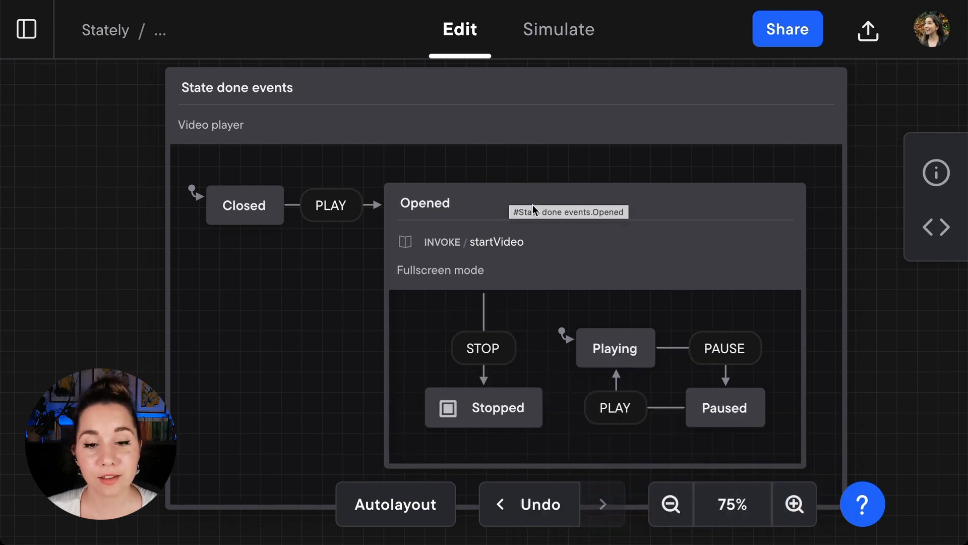
Step: Draw a new transition from the Opened state to Closed
click(425, 203)
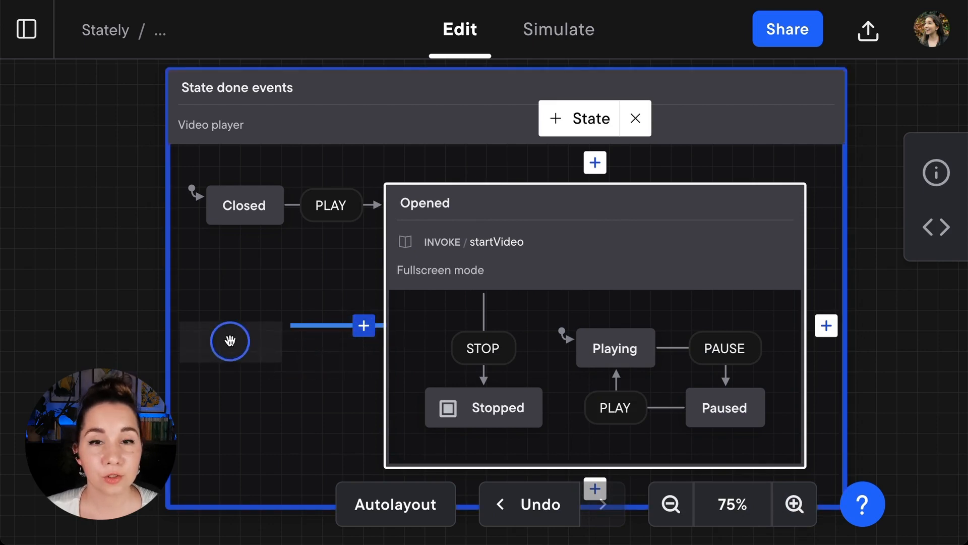
click(244, 205)
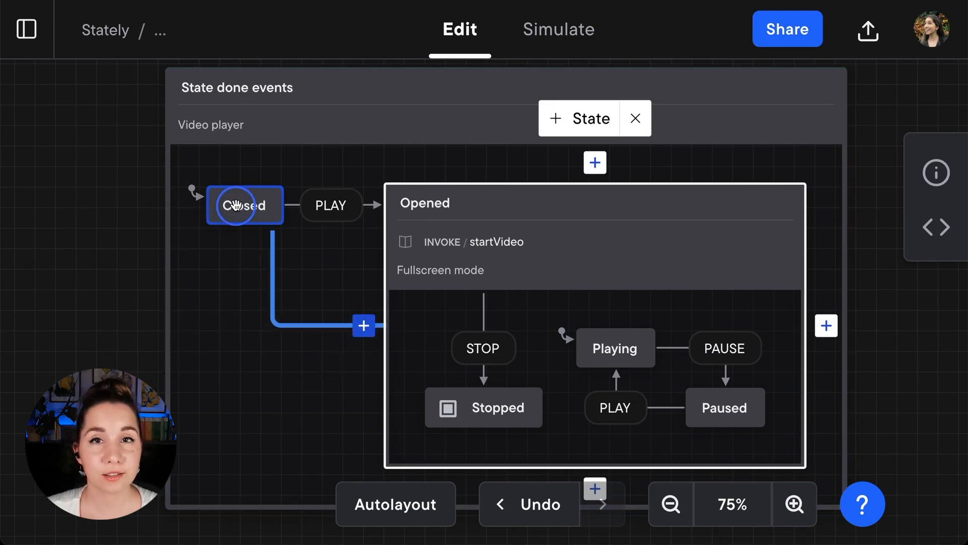
click(364, 326)
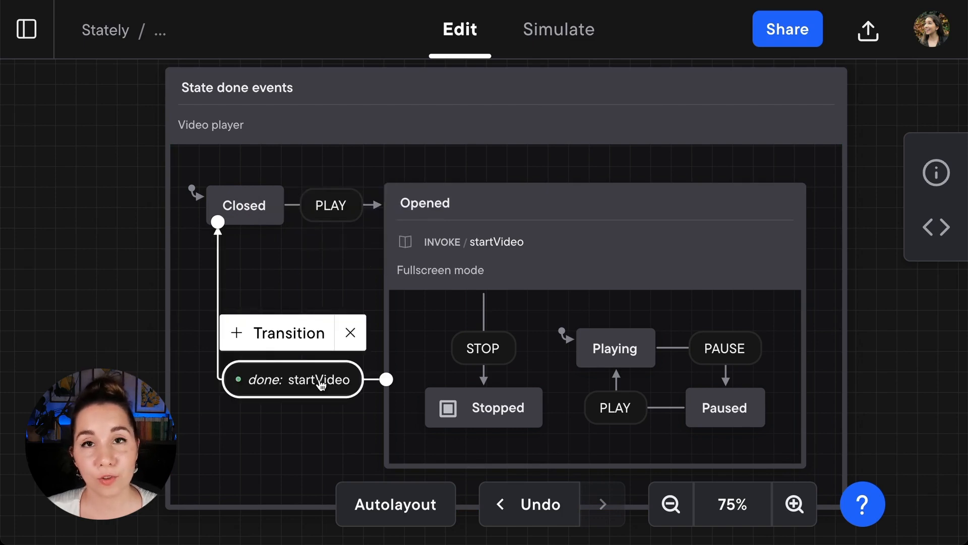
Step: Make the transition a State Done Event (onDone) and review its trigger in Transition details
right_click(320, 379)
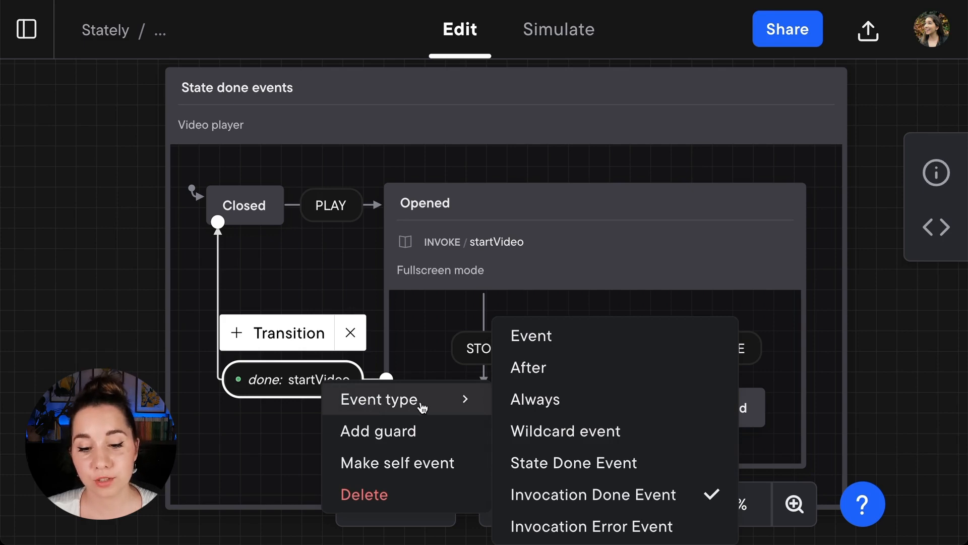
click(573, 463)
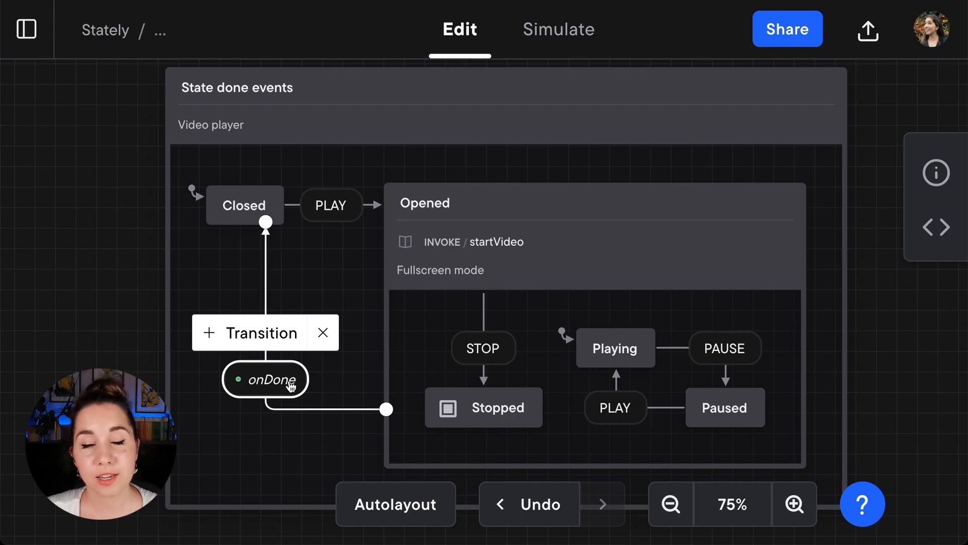
mouse_move(880, 229)
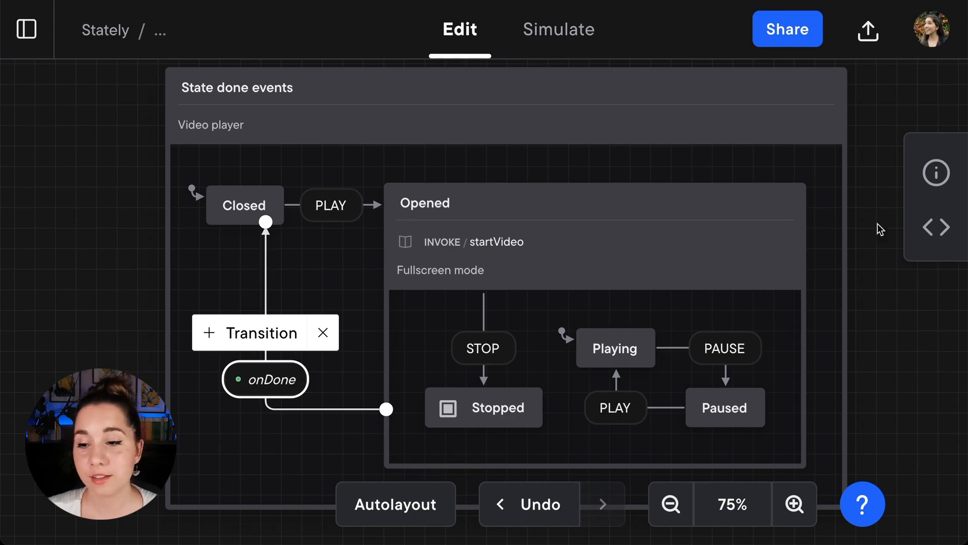
click(265, 379)
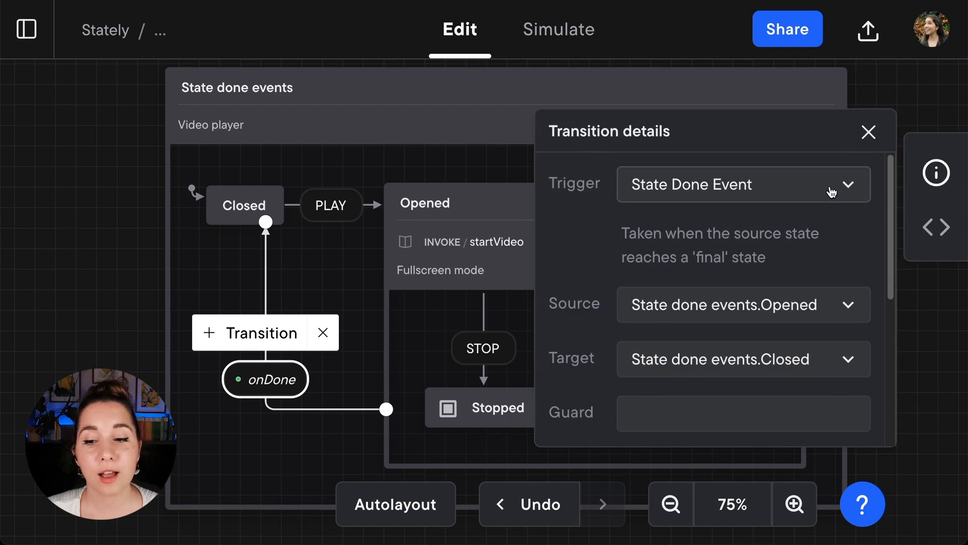
click(744, 184)
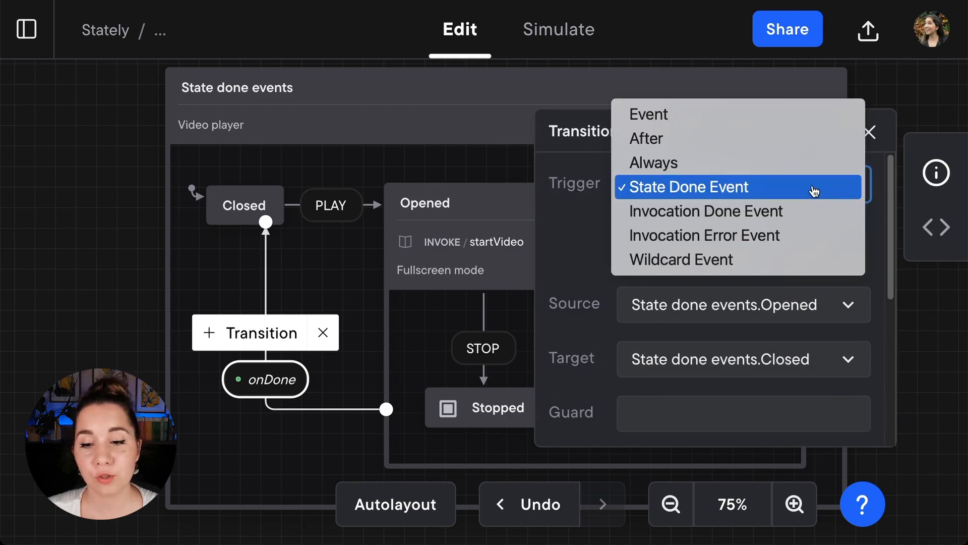